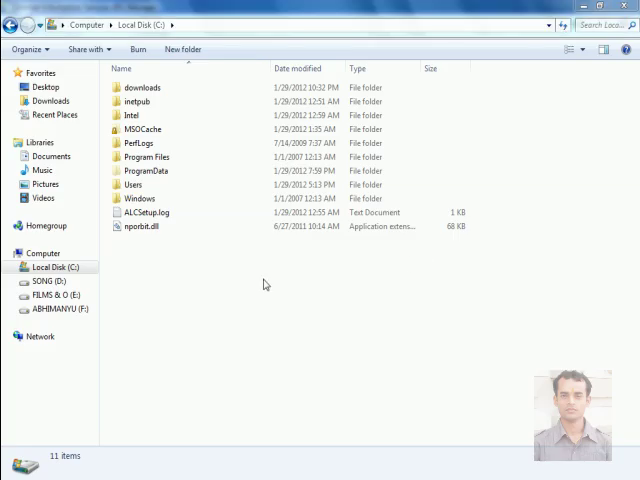
Make a new folder named 'testing' in C:\ and open it
right_click(266, 284)
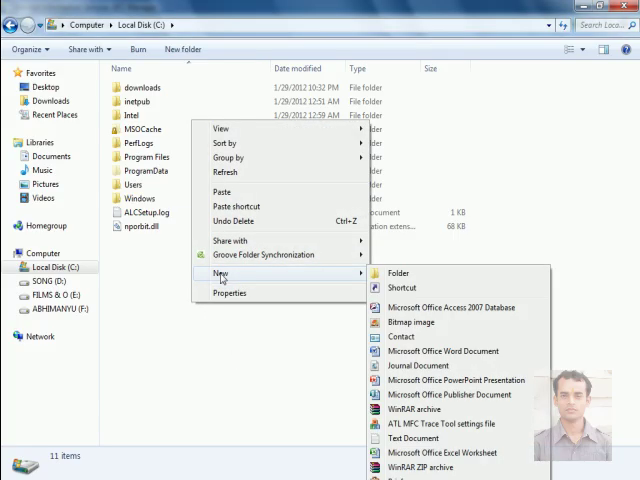
click(398, 273)
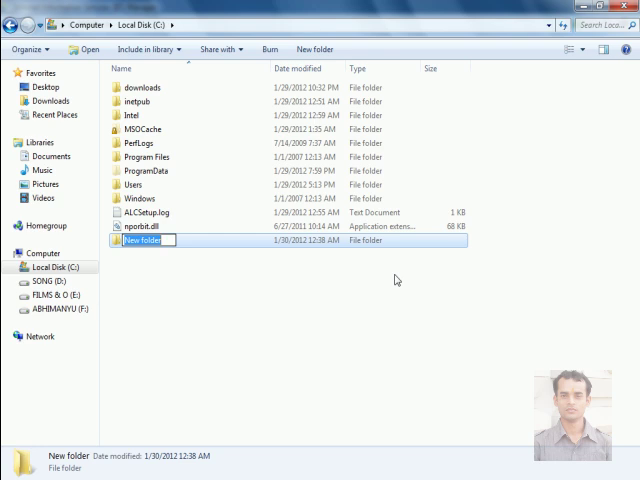
text(testing)
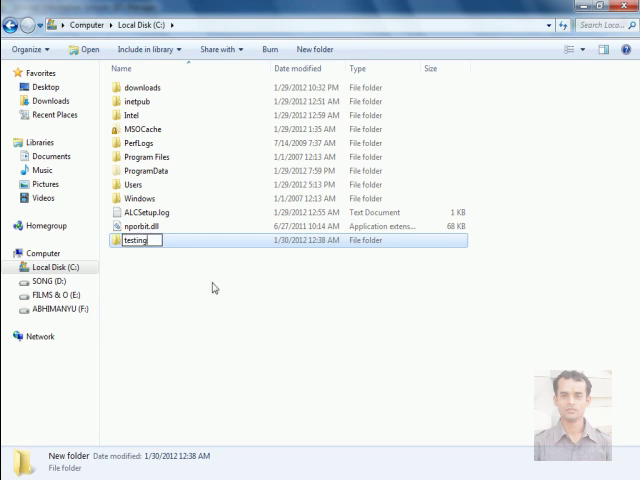
double_click(140, 240)
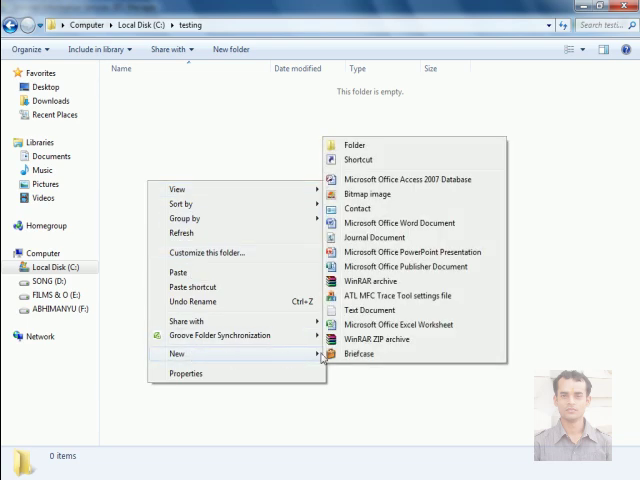
Create an empty file named Default.htm inside the testing folder
click(362, 310)
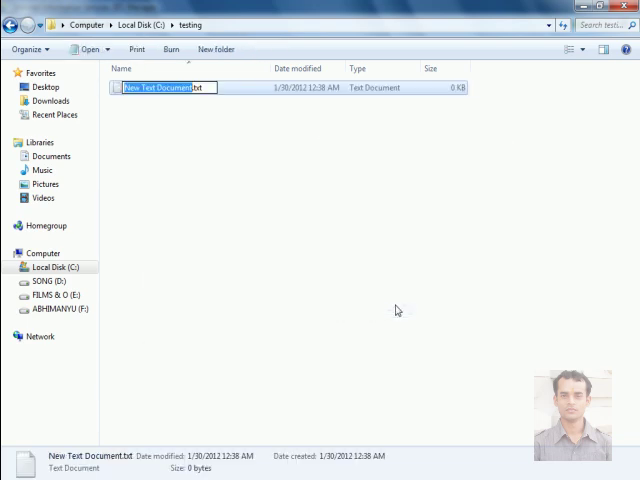
text(Default.htm)
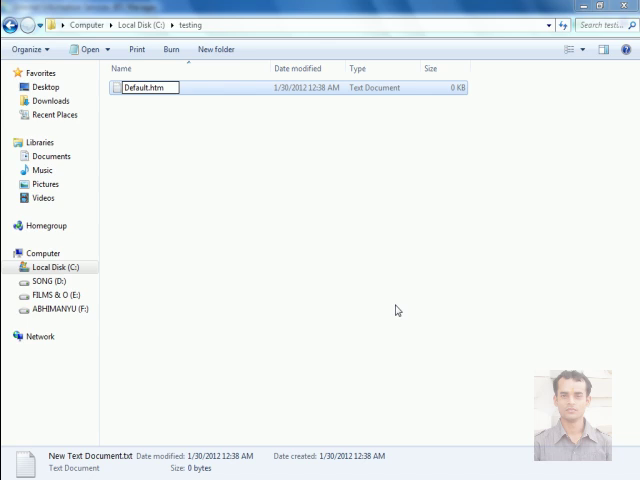
key(Return)
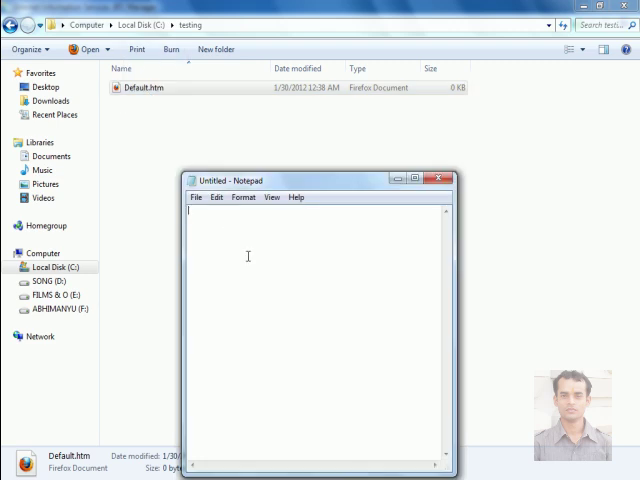
Write 'this is my demo page' into Default.htm and close Notepad
text(this)
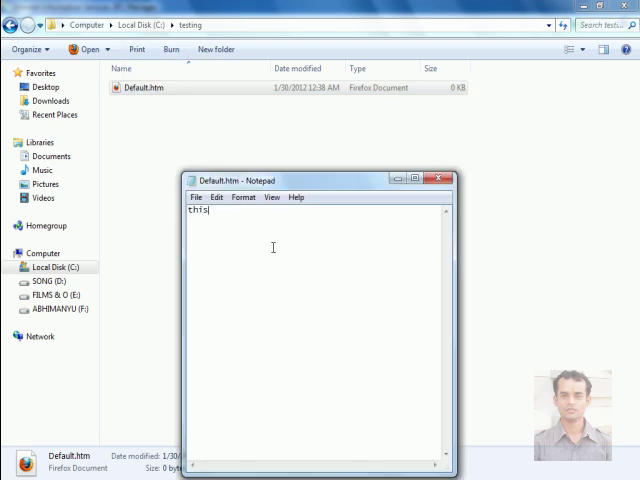
text(is my demo)
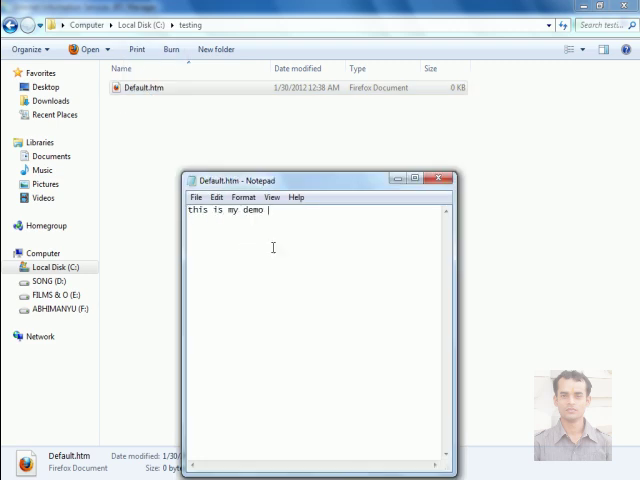
text(page)
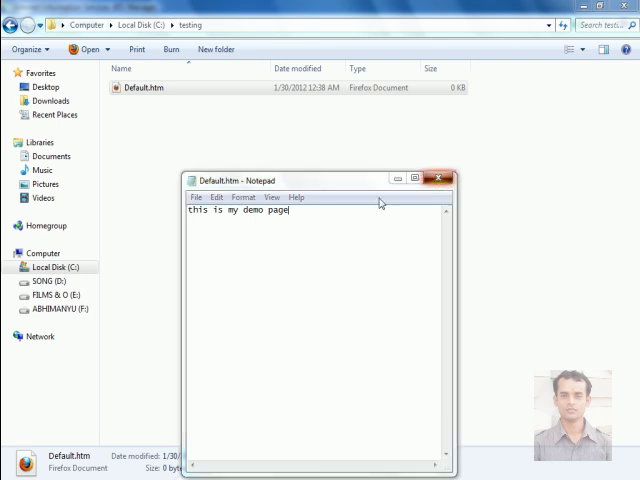
click(443, 179)
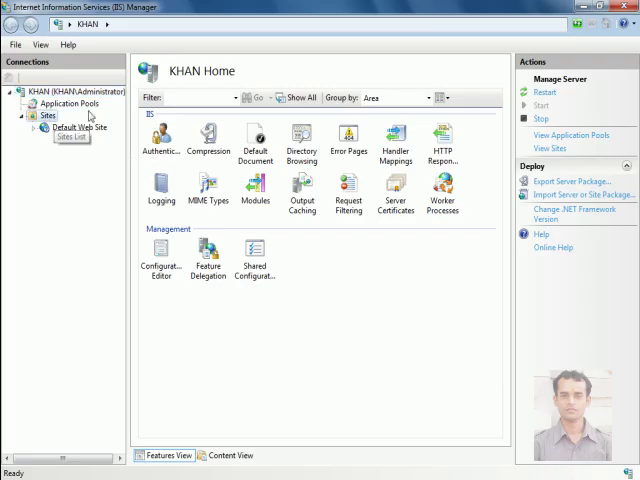
Start a new website named 'testing' under Sites and browse for its physical path
click(47, 116)
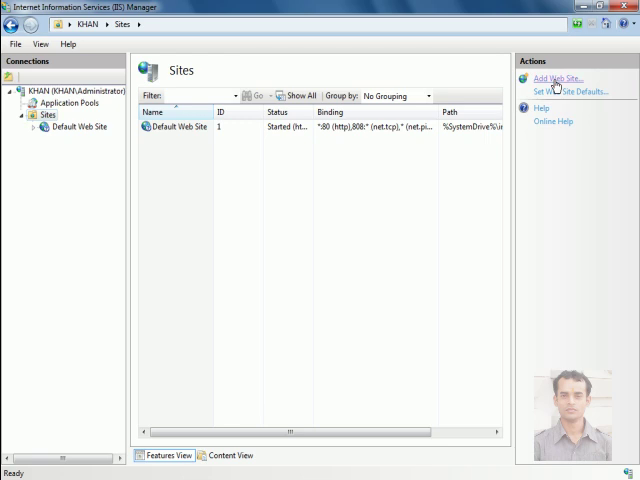
click(556, 78)
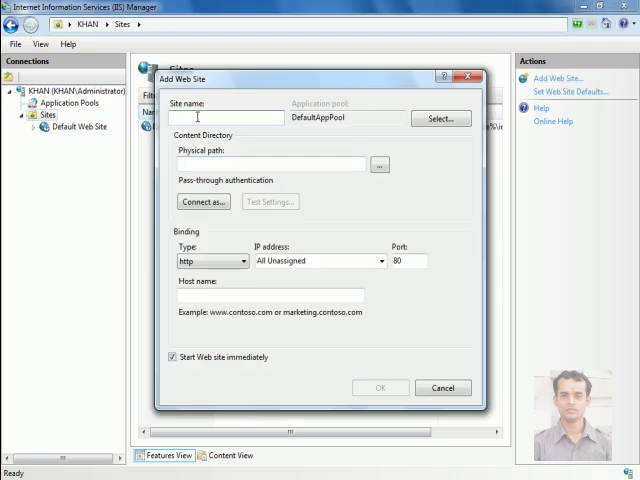
text(testing)
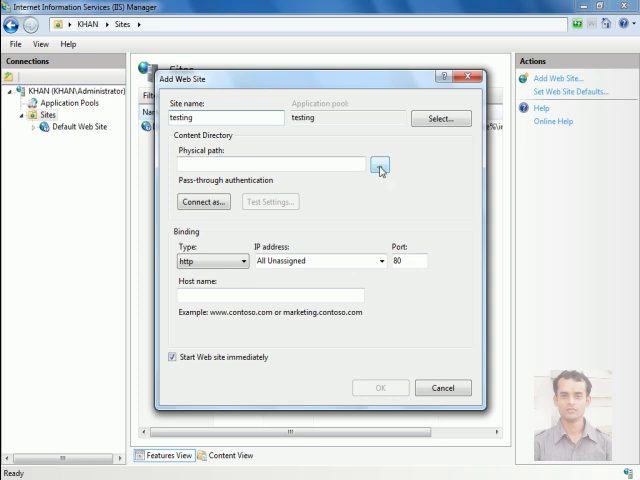
click(378, 165)
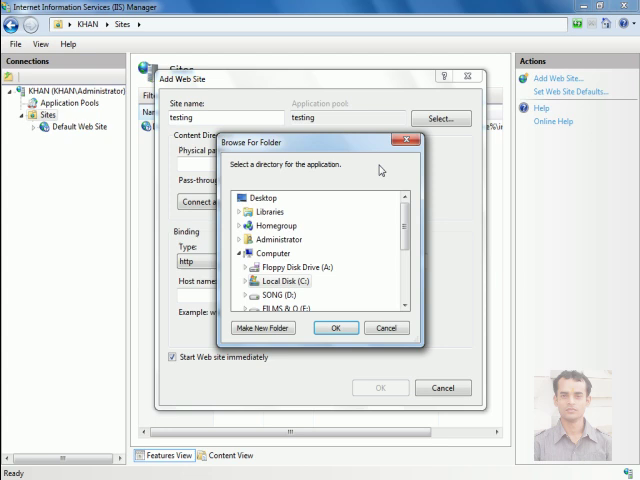
Pick the C:\testing folder as the site's physical path
click(280, 292)
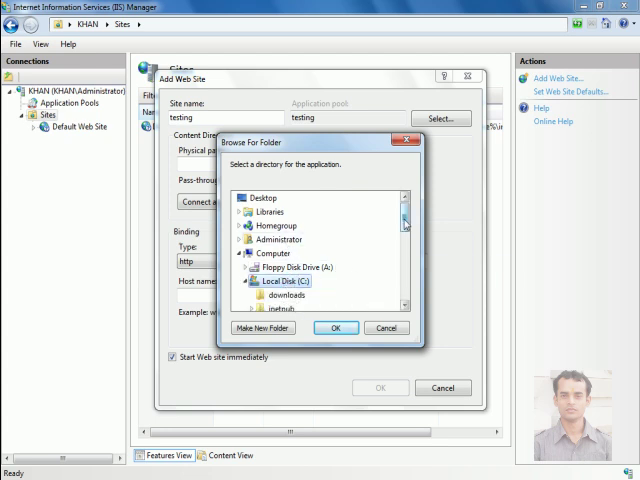
scroll(down, 3)
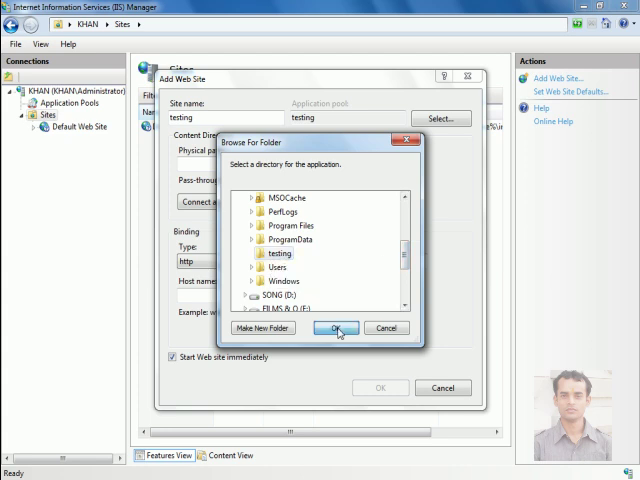
click(338, 328)
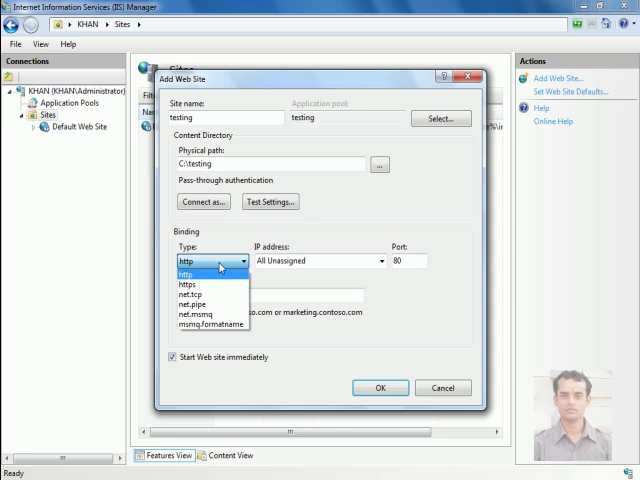
Finish the testing site with an http binding for host name testing.com
click(195, 274)
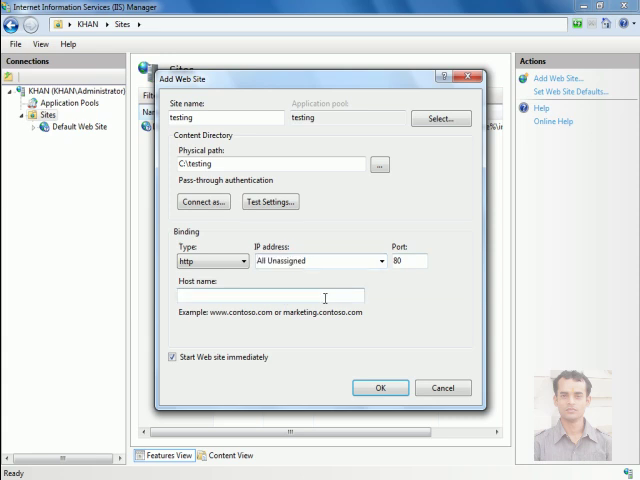
text(testing.com)
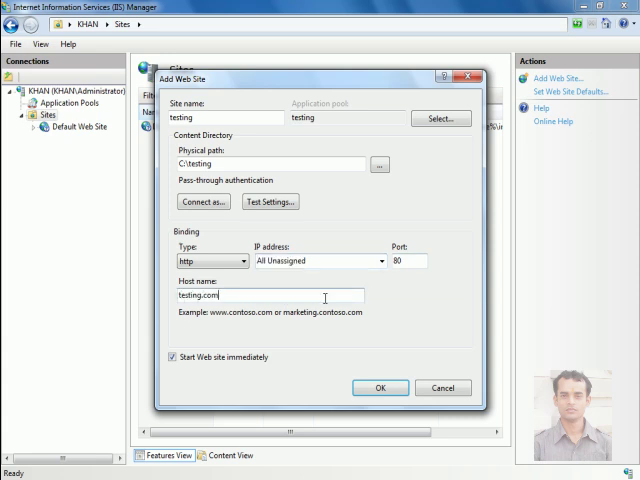
click(379, 388)
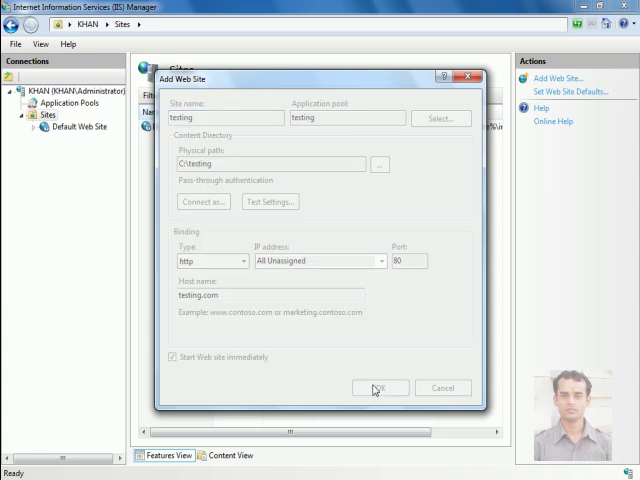
click(378, 388)
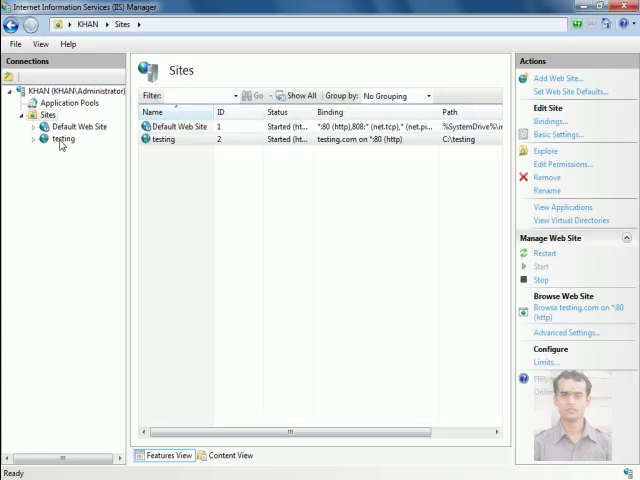
Enable Directory Browsing on the testing site
click(63, 138)
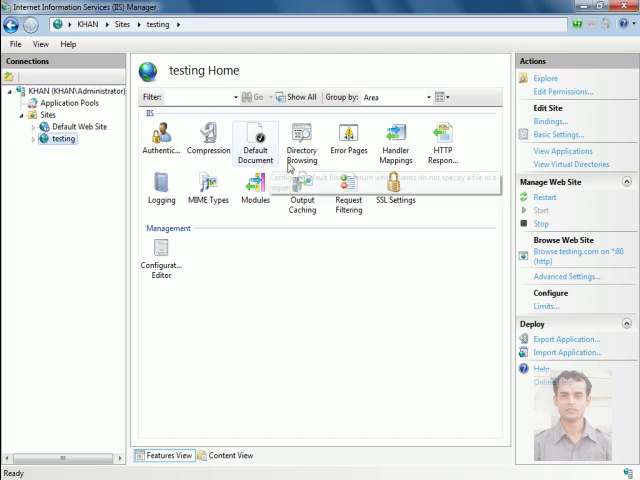
double_click(302, 142)
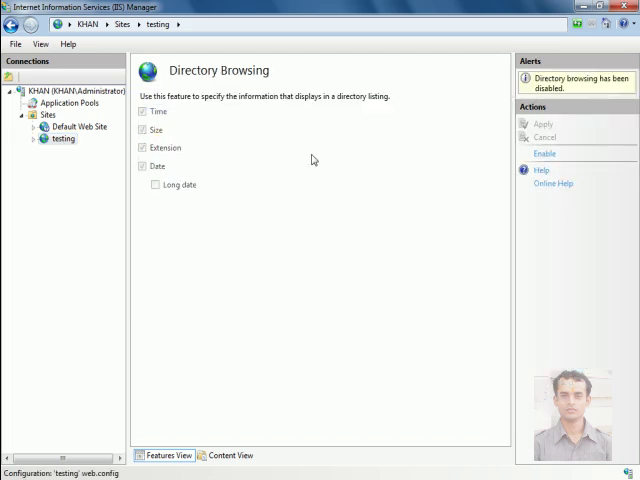
click(545, 153)
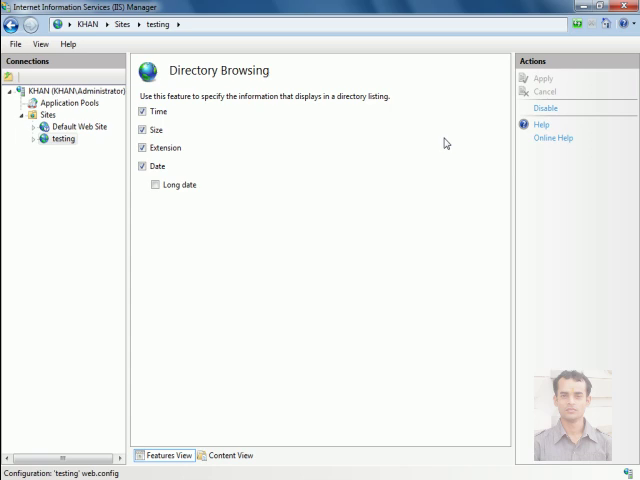
mouse_move(86, 148)
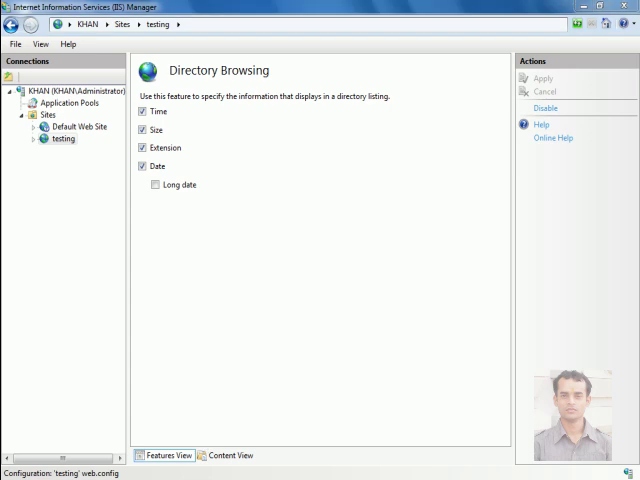
Launch Notepad and browse the Open dialog to C:\Windows\System32\drivers\etc
click(197, 197)
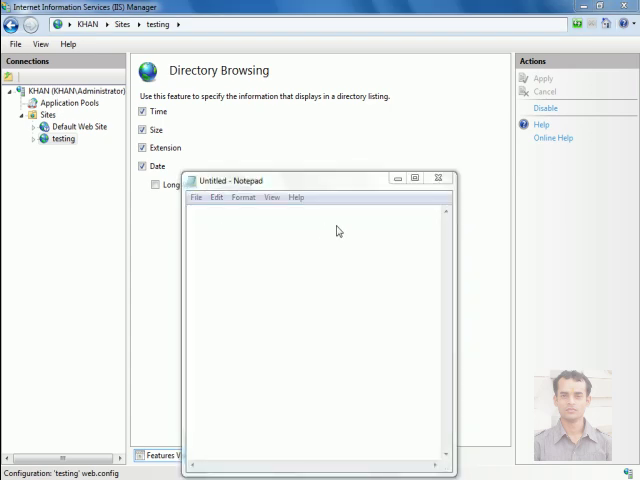
click(196, 197)
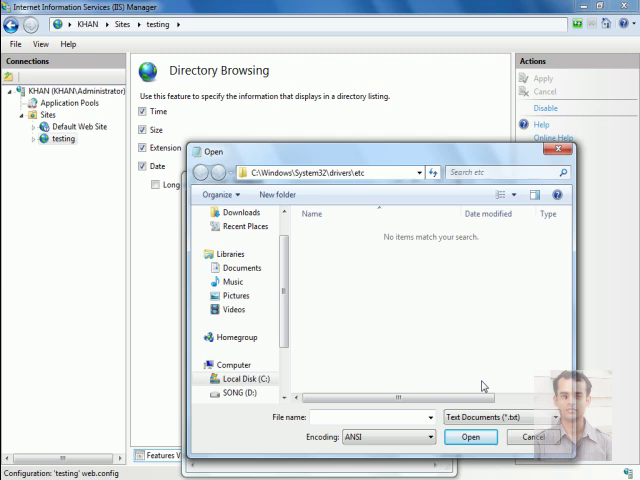
Show All Files (*.*) in the Open dialog and open the hosts file
click(488, 417)
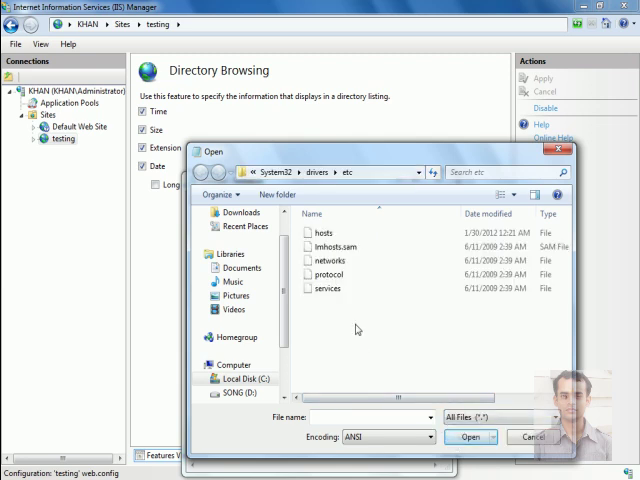
click(323, 232)
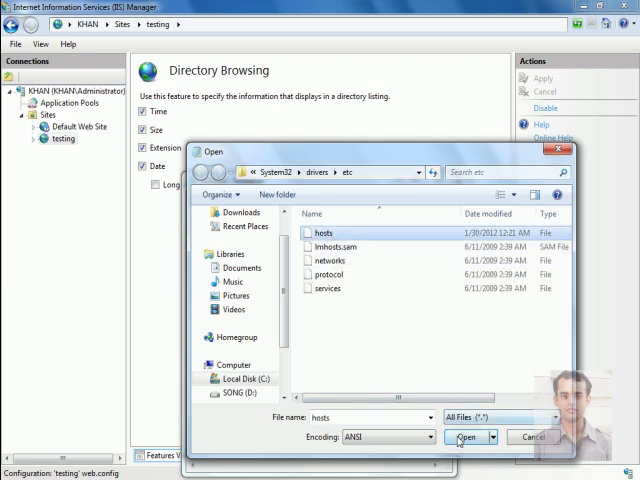
click(466, 437)
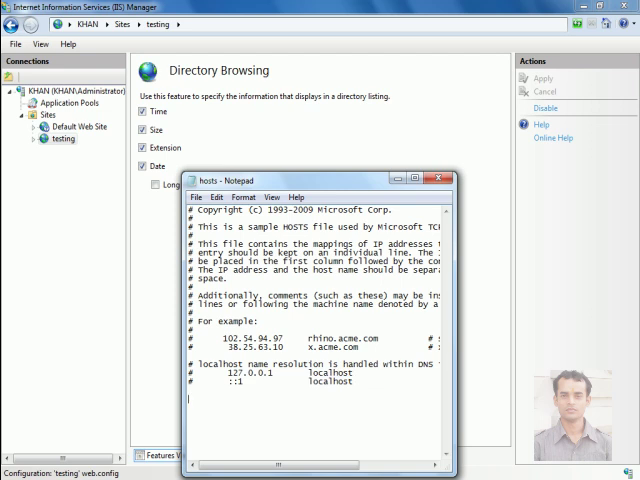
text(127.0.0.1	localhost)
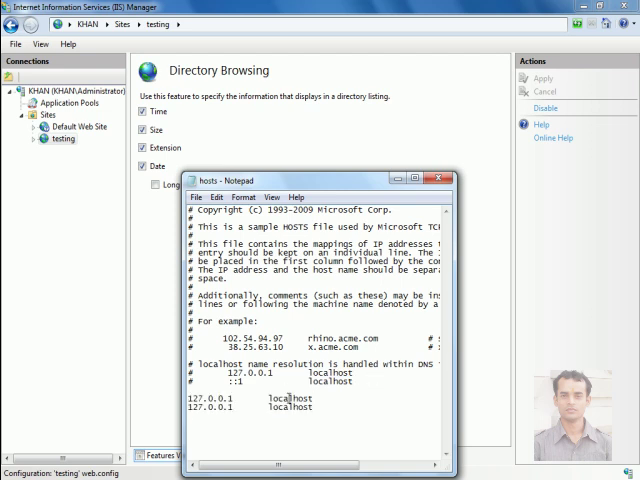
double_click(290, 399)
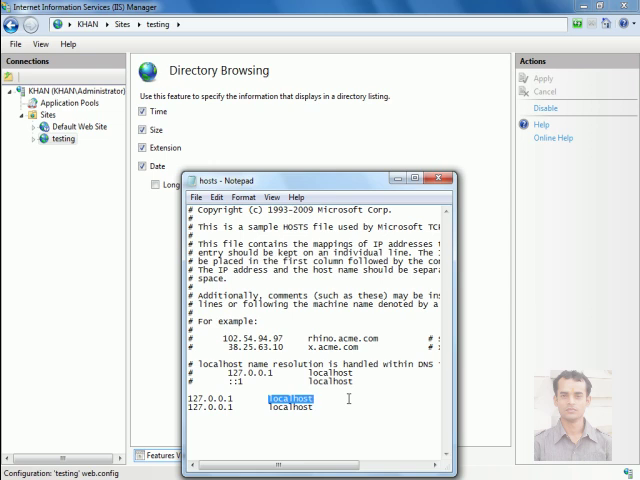
text(tl)
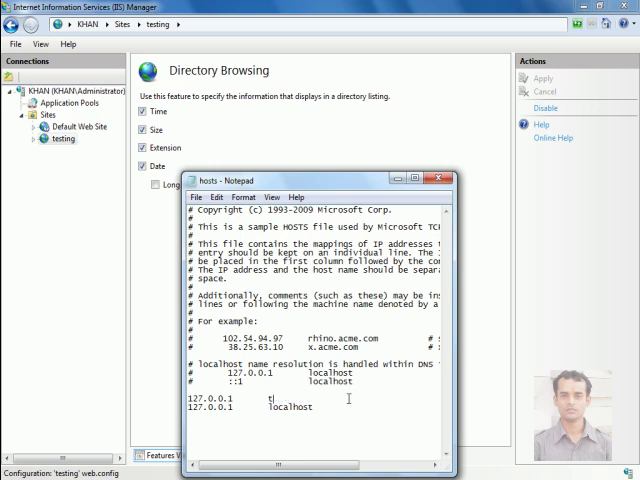
text(esting.com)
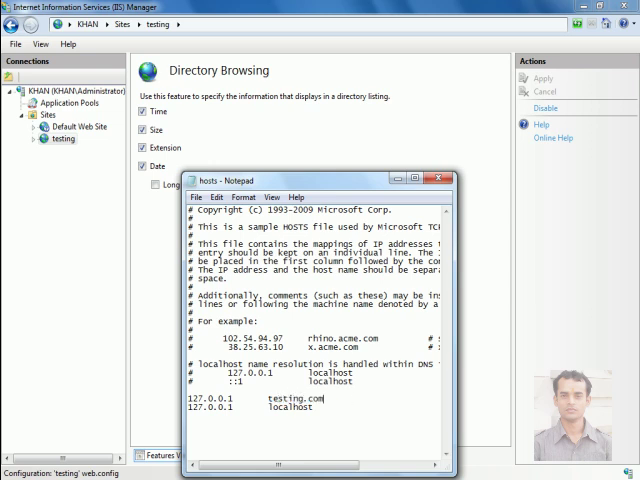
double_click(290, 407)
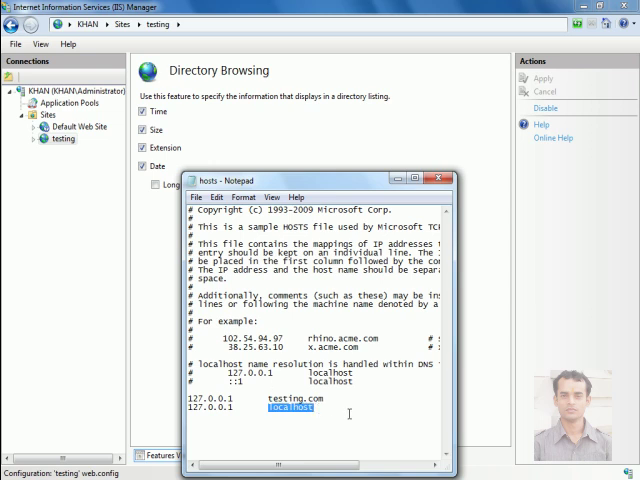
text(www.testing.com)
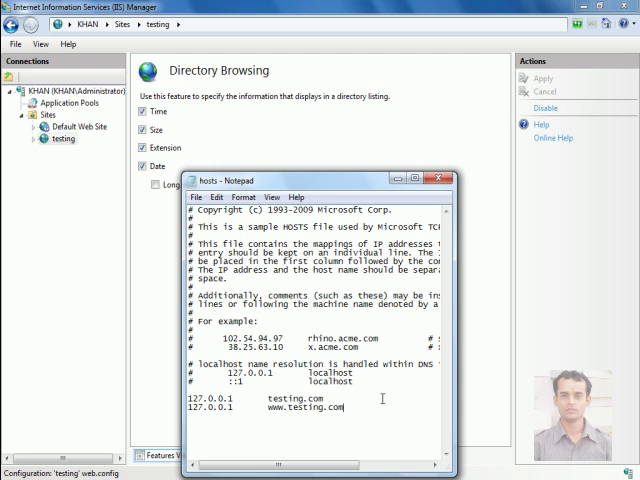
click(439, 176)
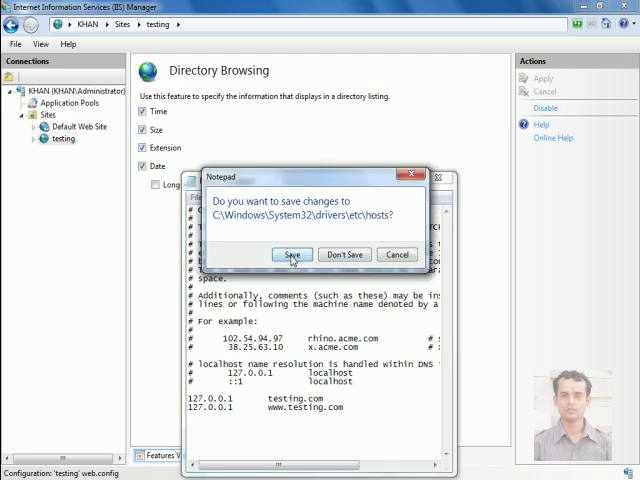
click(291, 254)
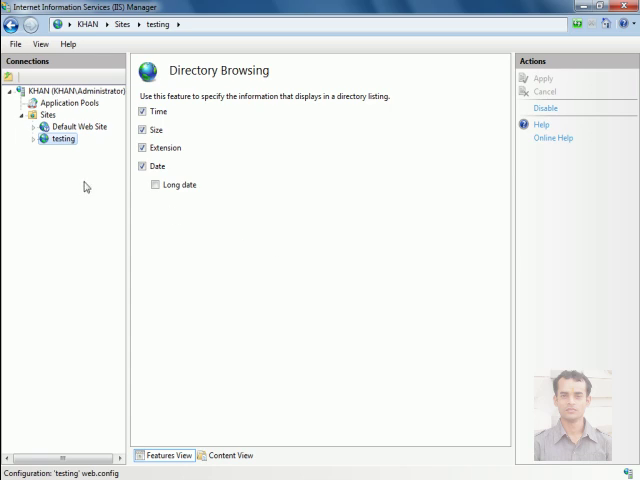
Browse the testing site from its Manage Web Site menu to open testing.com
right_click(62, 138)
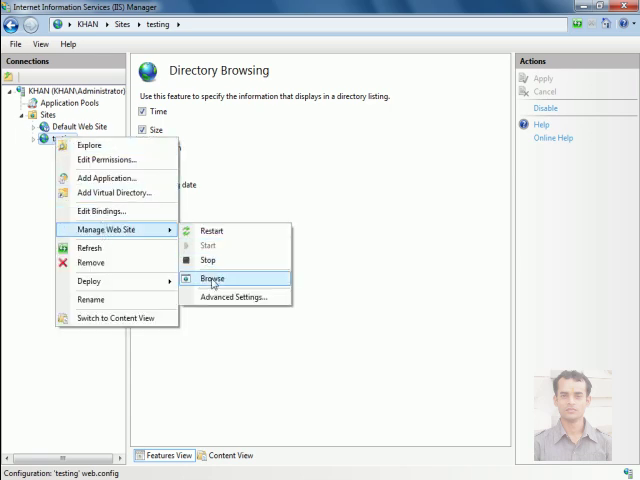
click(212, 278)
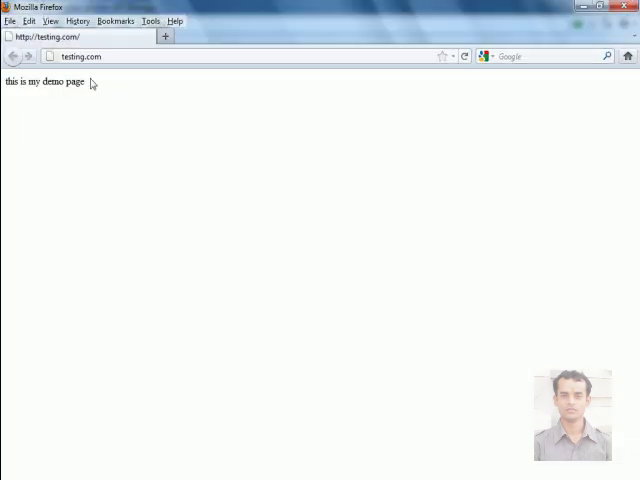
Leave the Firefox demo page and return to the testing site's home in IIS Manager
click(90, 56)
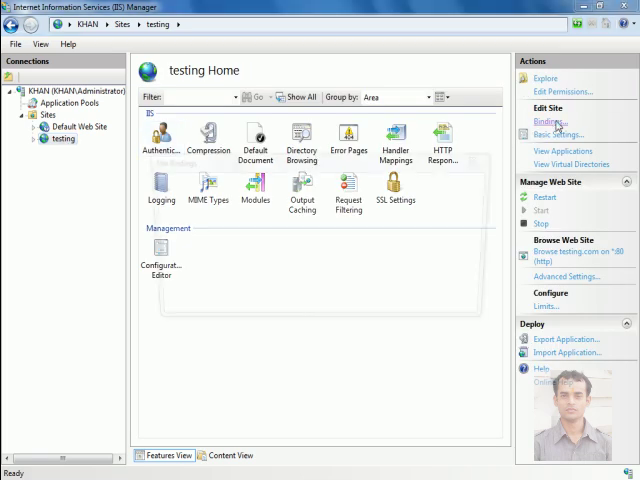
click(551, 120)
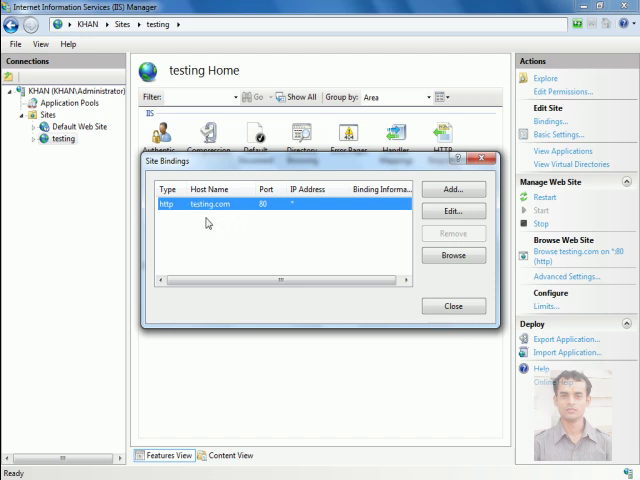
mouse_move(237, 224)
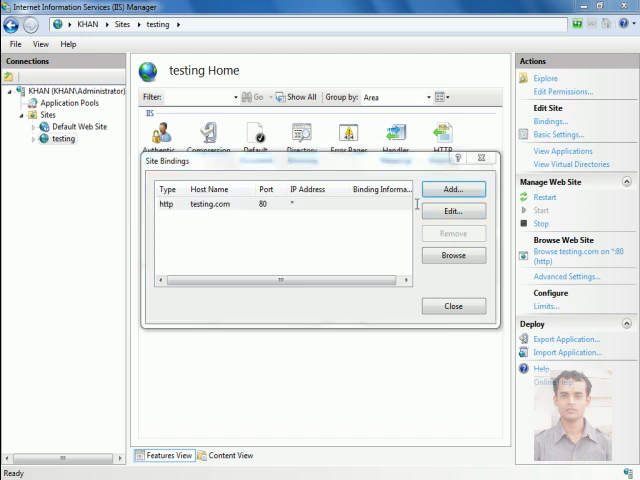
click(452, 188)
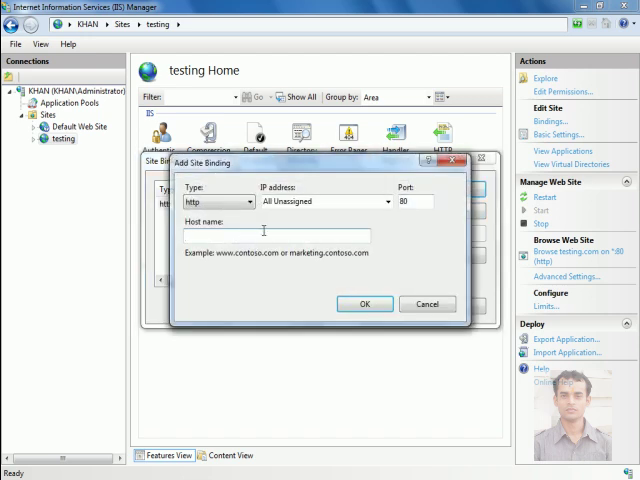
text(www.te)
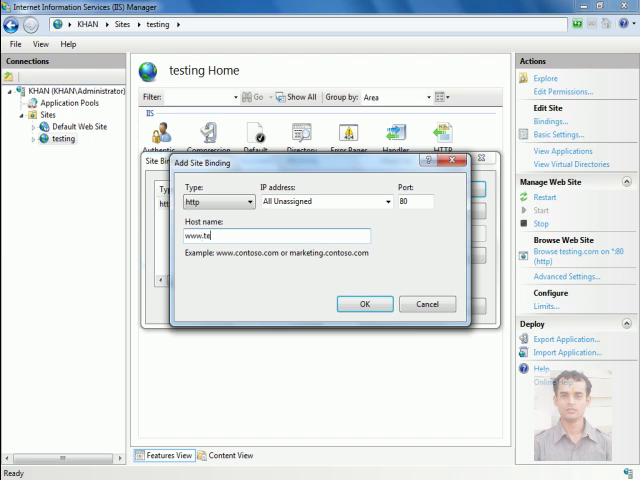
text(sting.com)
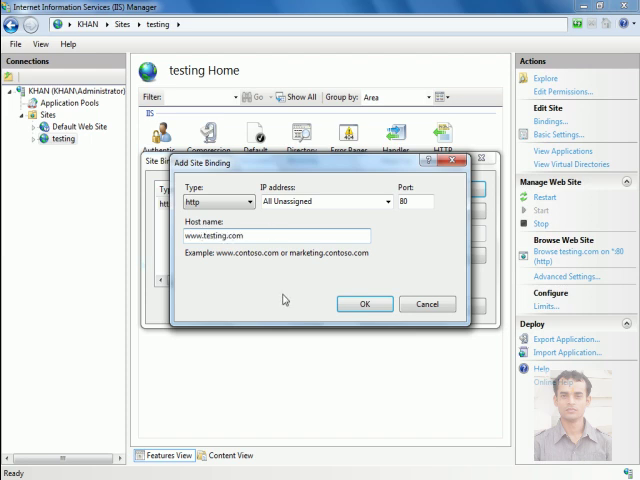
click(363, 303)
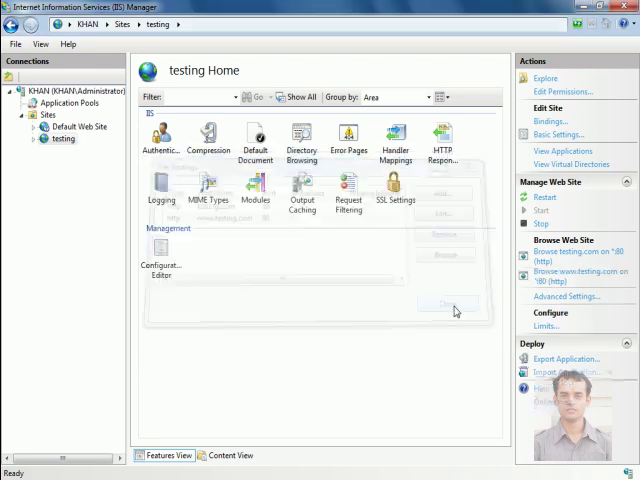
right_click(63, 139)
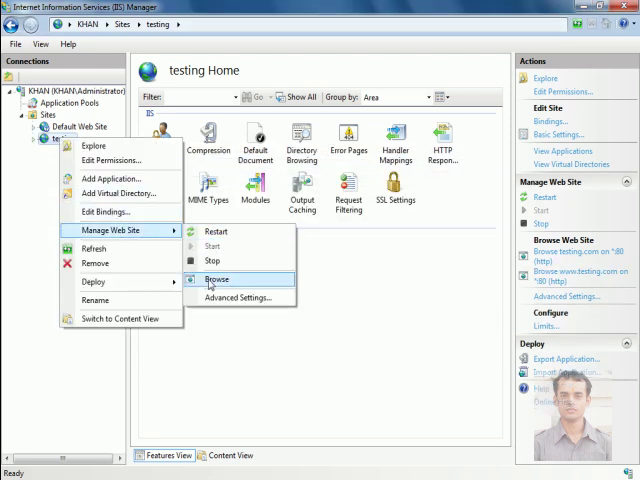
click(215, 279)
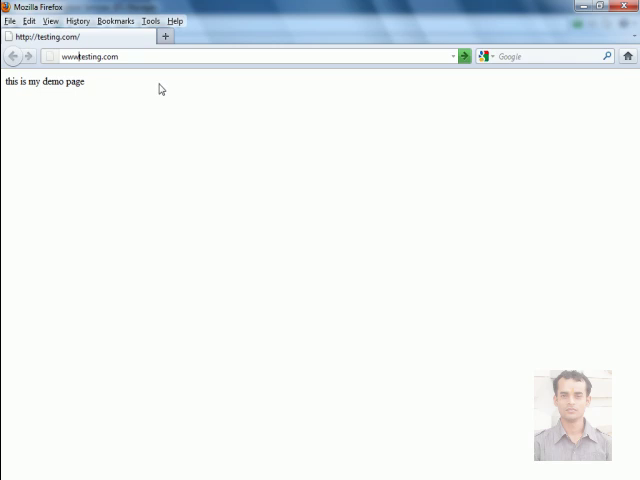
key(Return)
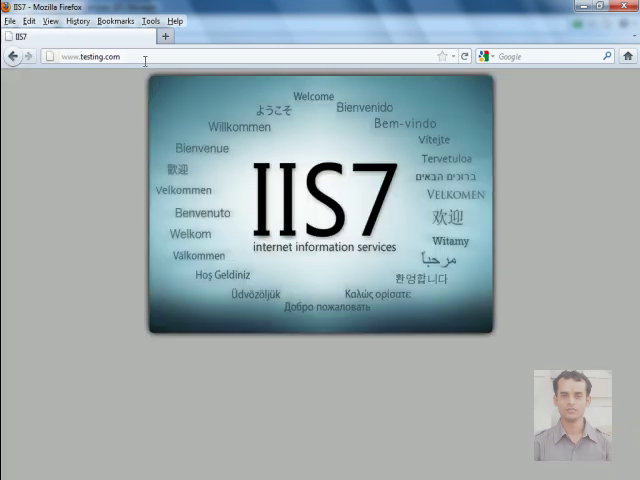